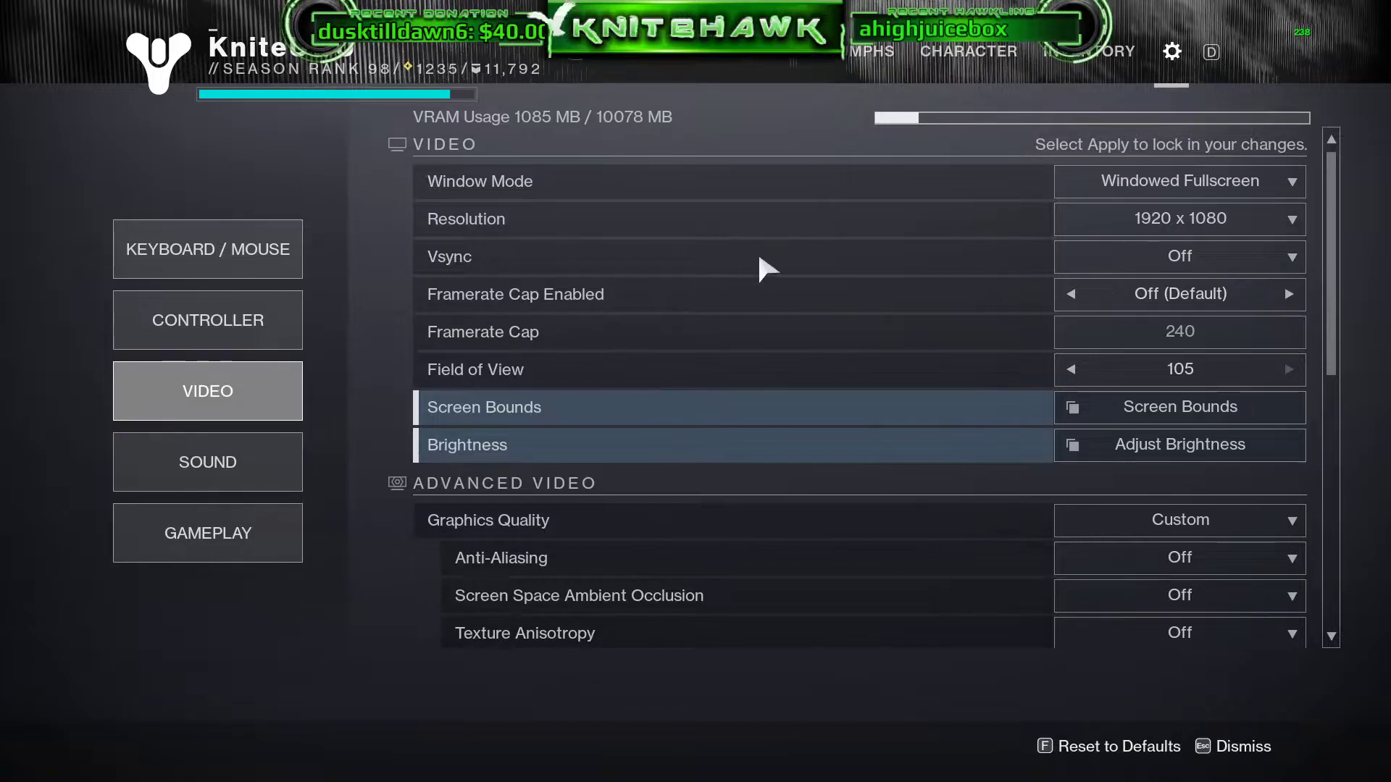
pyautogui.moveTo(936, 373)
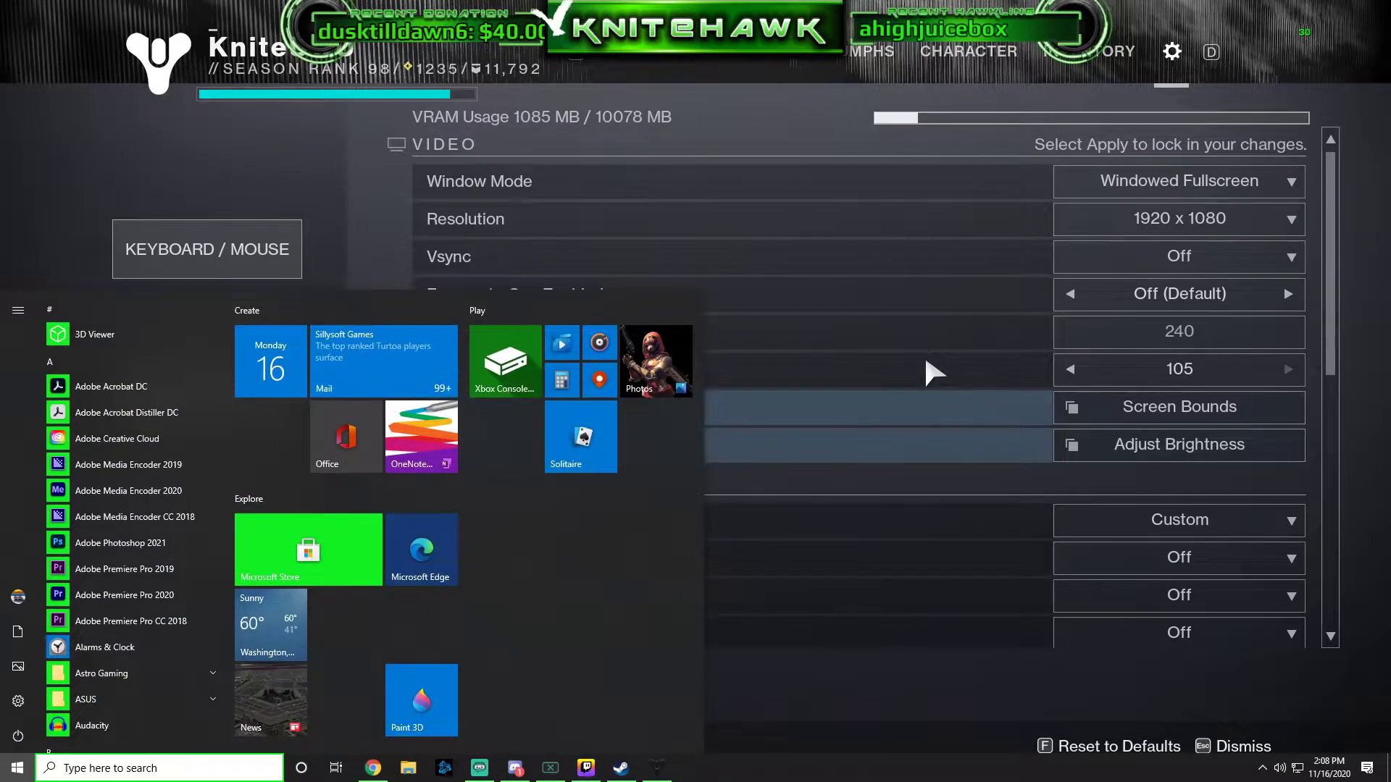
# Reach the AppData Roaming folder by searching %appdata% from the Start menu.
pyautogui.write('%appdata%')
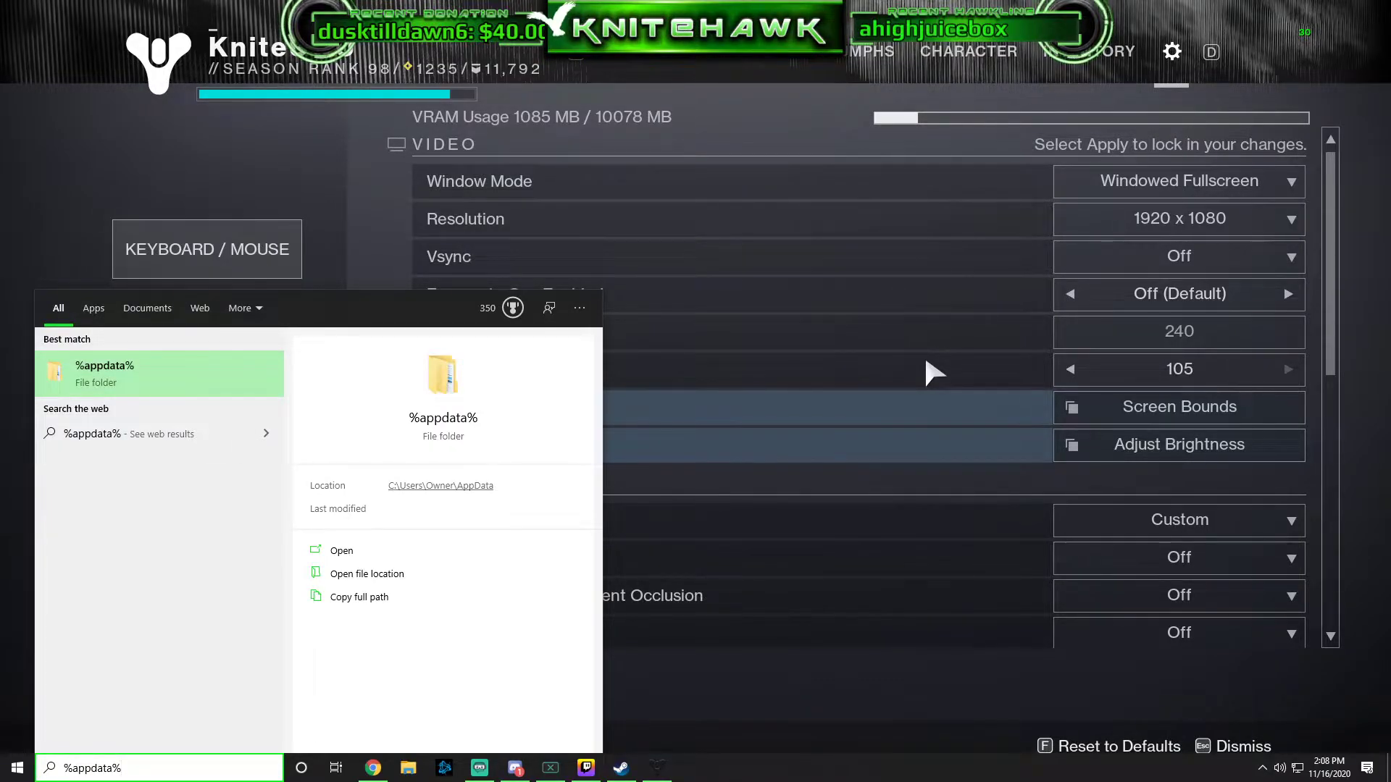
pyautogui.click(340, 551)
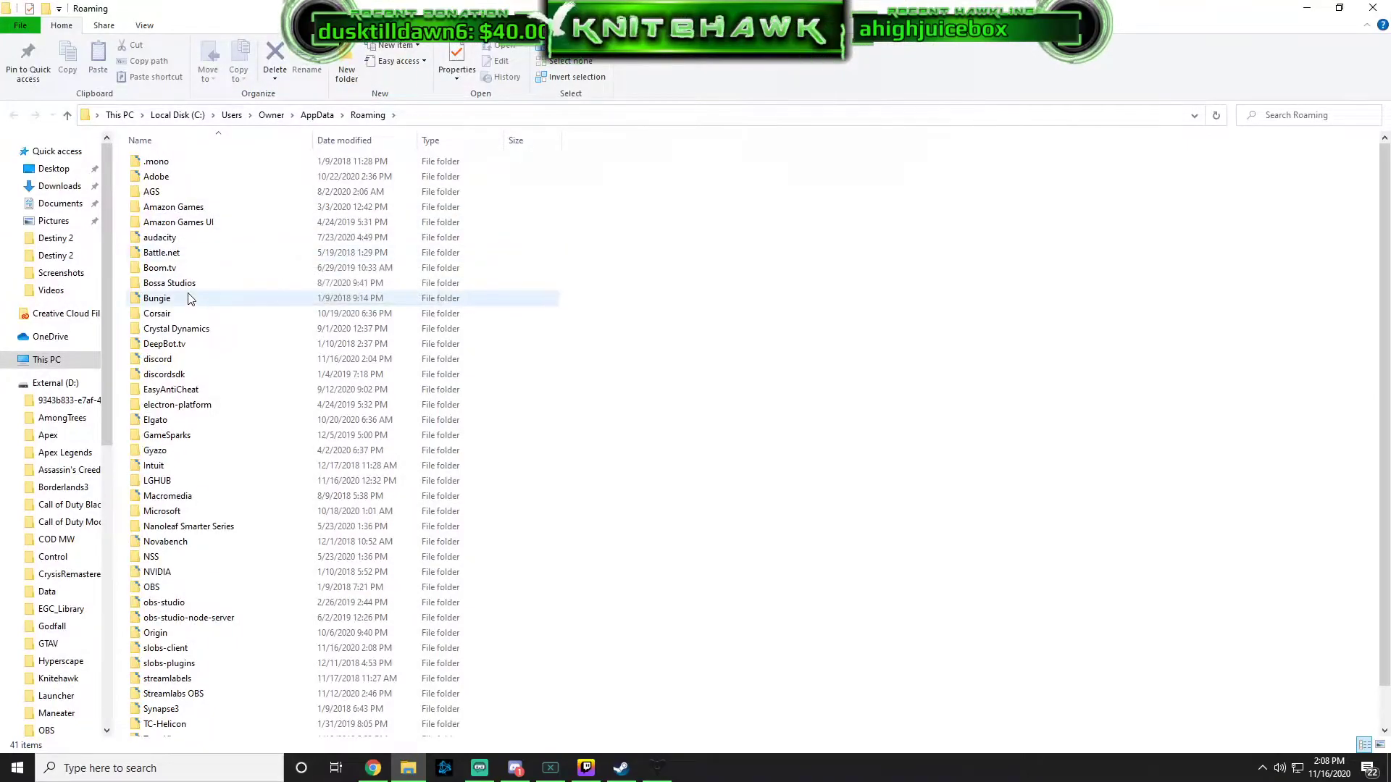
# Navigate into Bungie > DestinyPC > prefs.
pyautogui.doubleClick(156, 299)
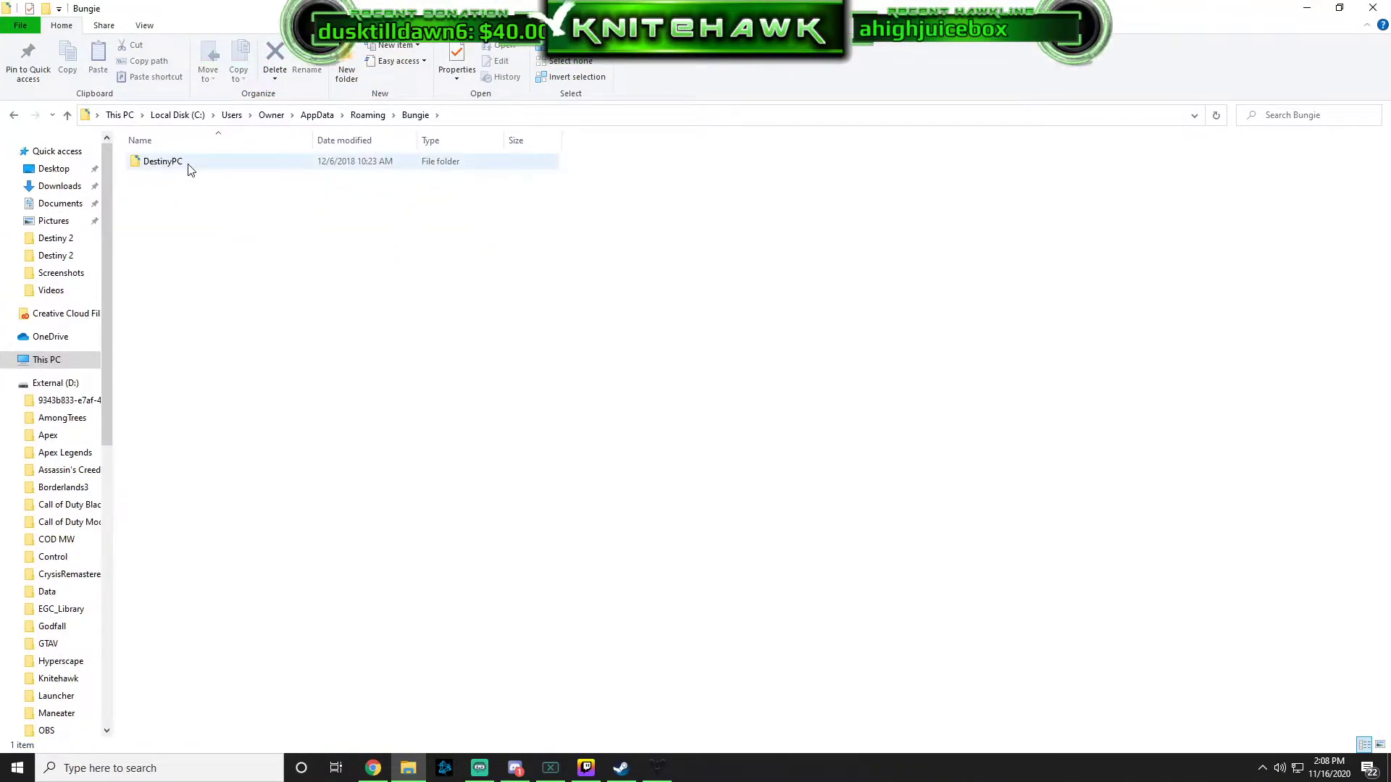
pyautogui.doubleClick(163, 161)
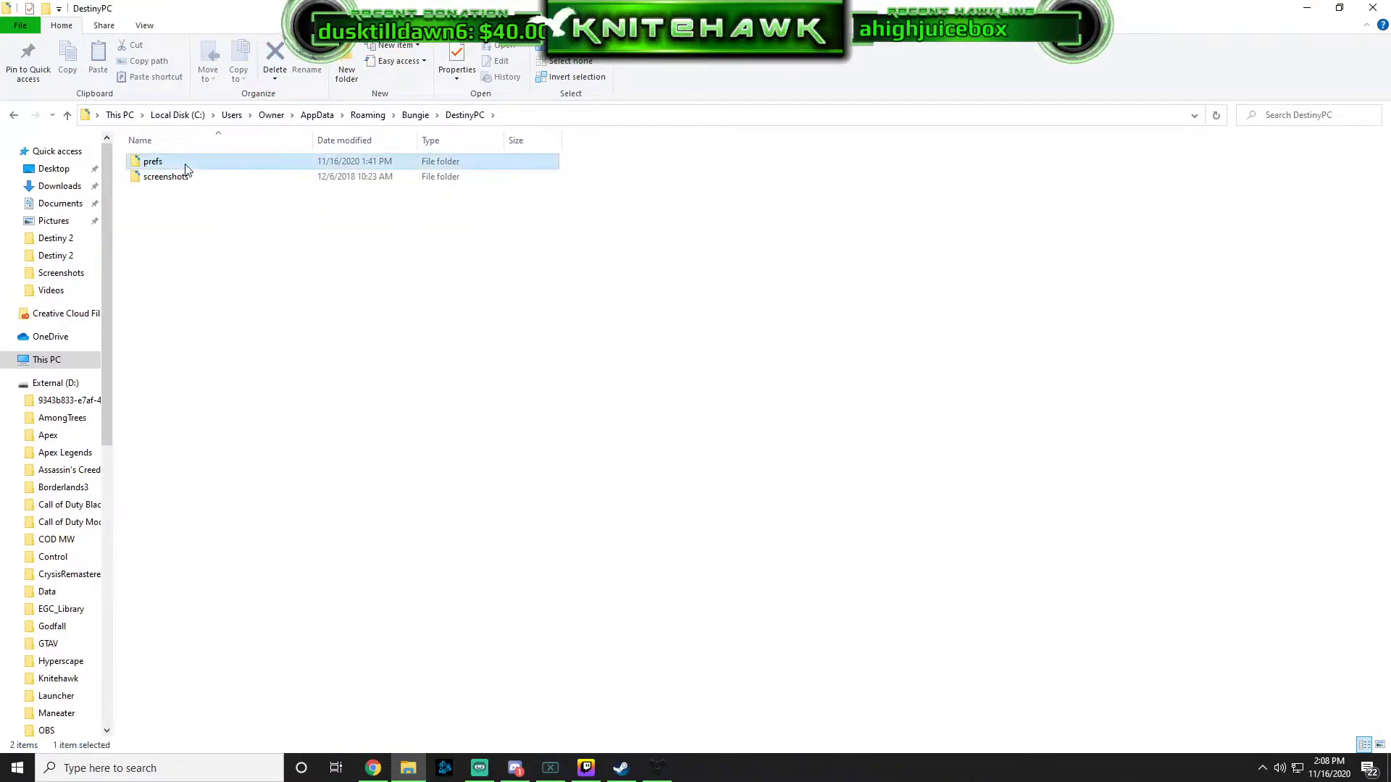
pyautogui.doubleClick(152, 160)
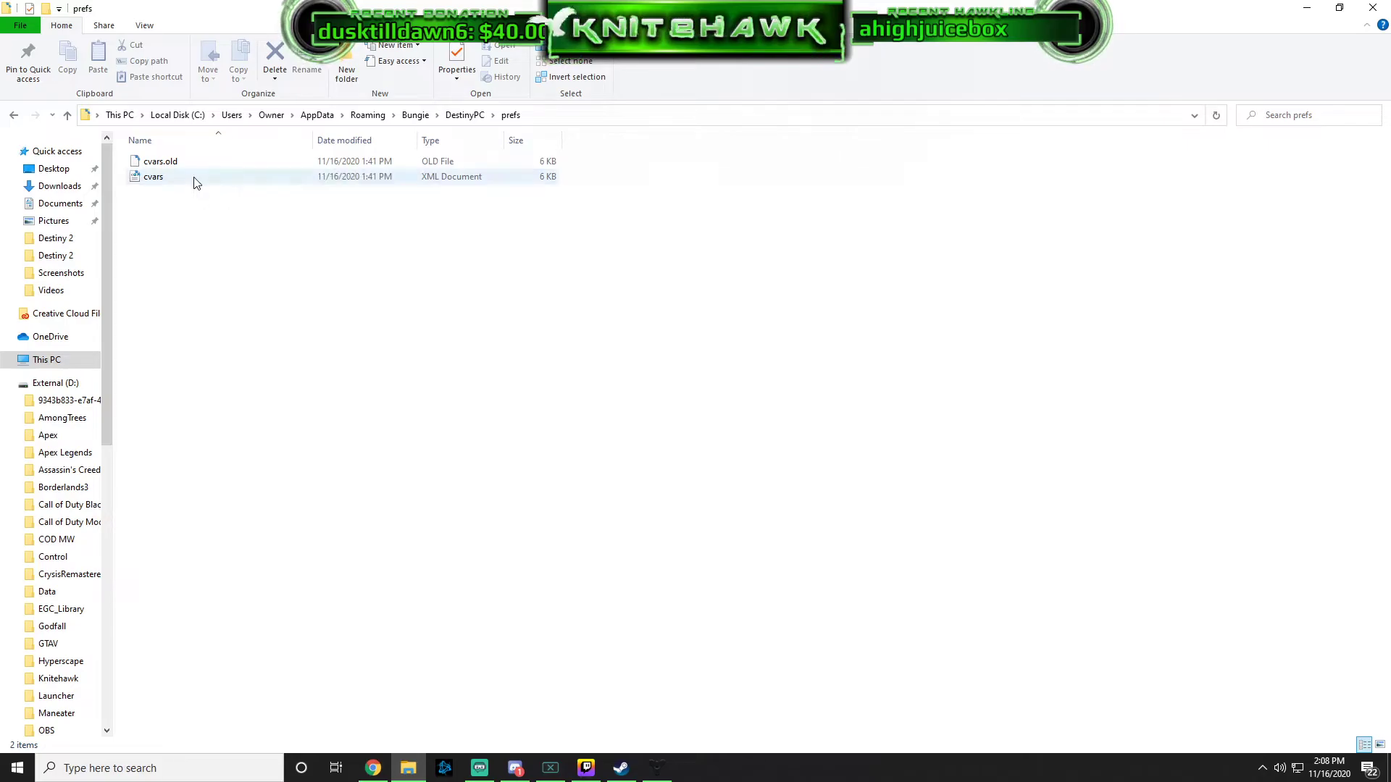
# Edit the cvars file in Notepad and search it for 'framerate'.
pyautogui.rightClick(152, 176)
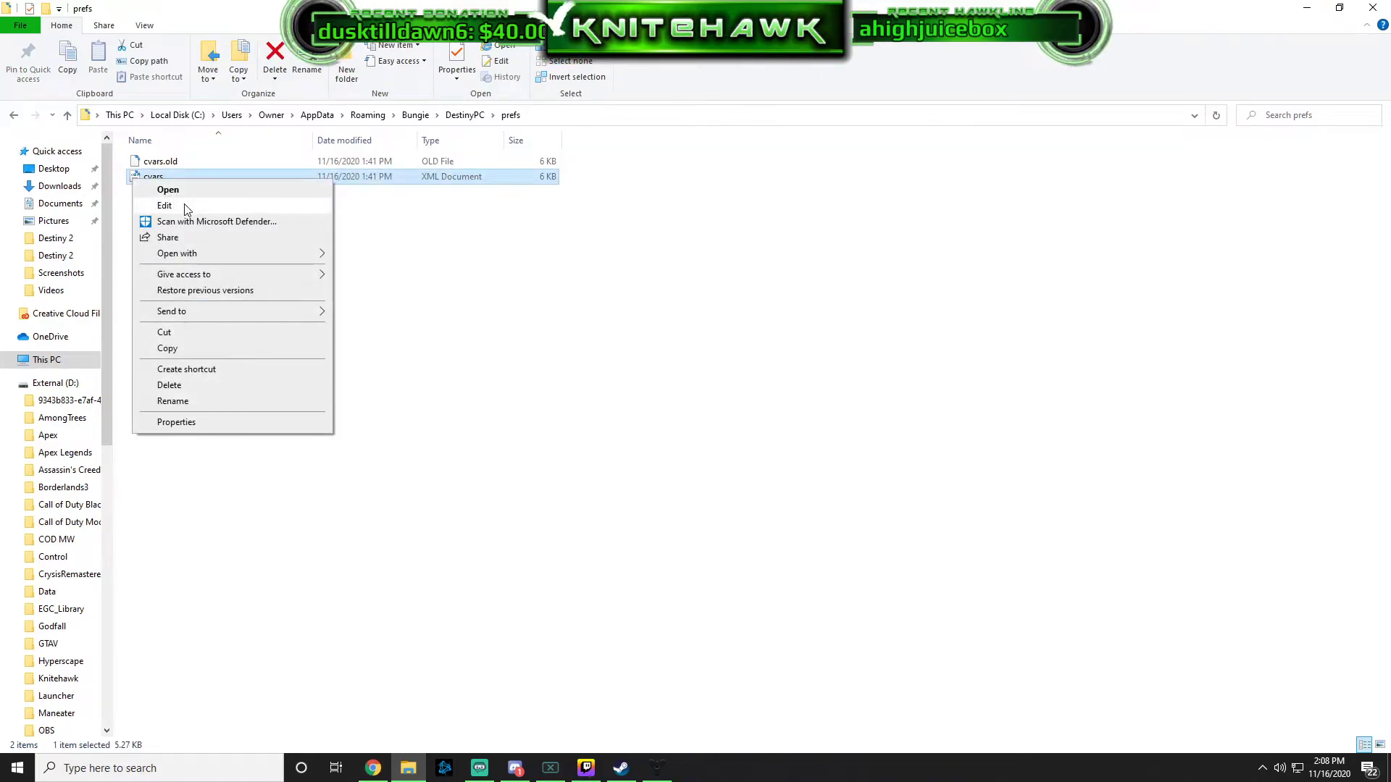
pyautogui.click(164, 204)
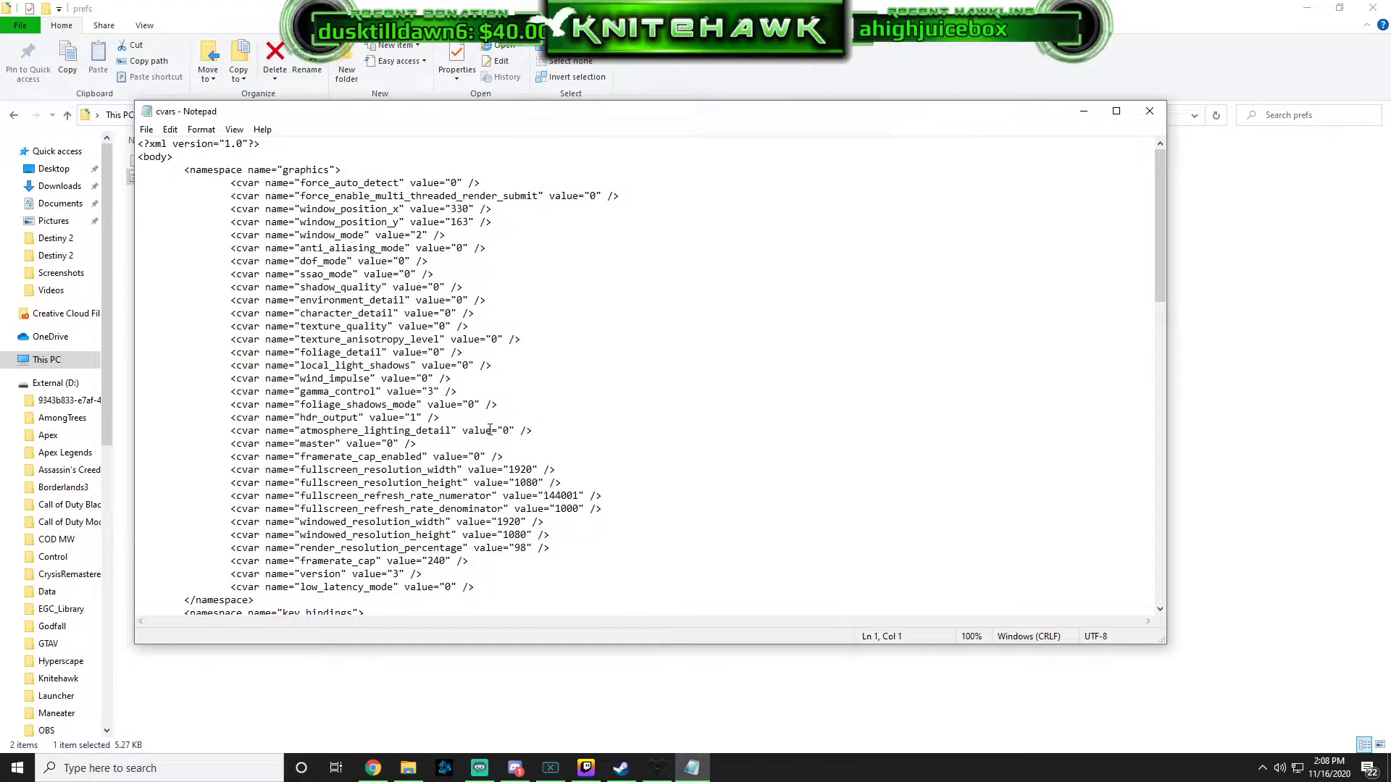
pyautogui.write('framerate')
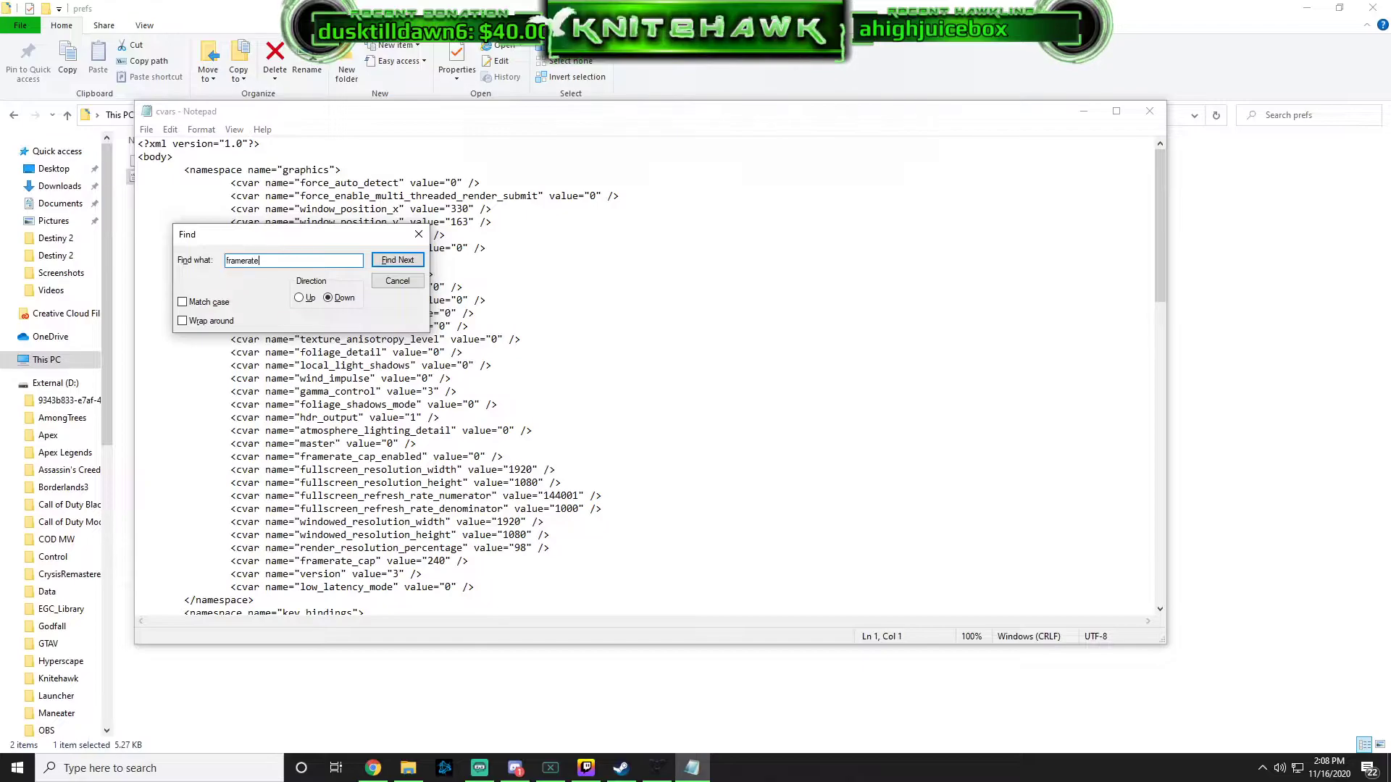
# Locate framerate_cap_enabled (value 0) and the framerate_cap entry (240) below it.
pyautogui.click(397, 259)
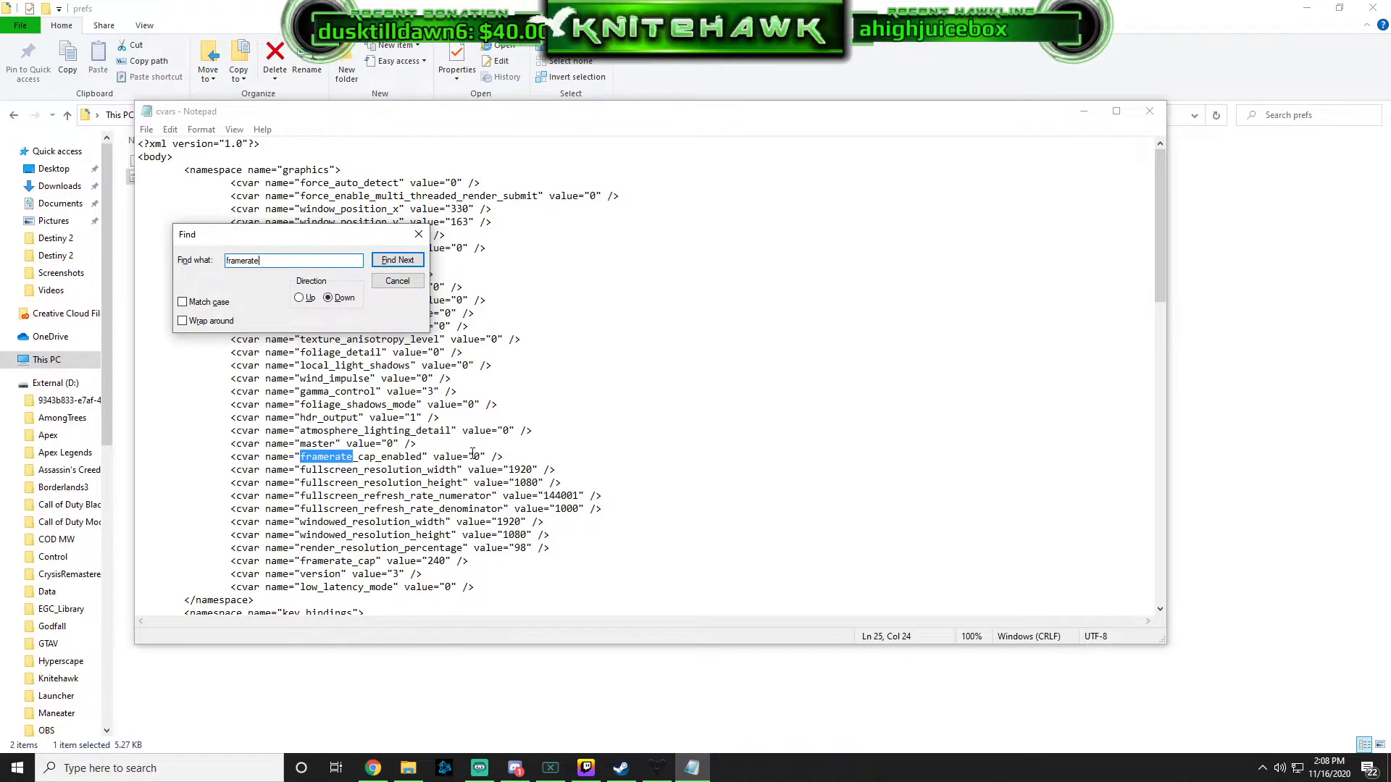
pyautogui.click(397, 259)
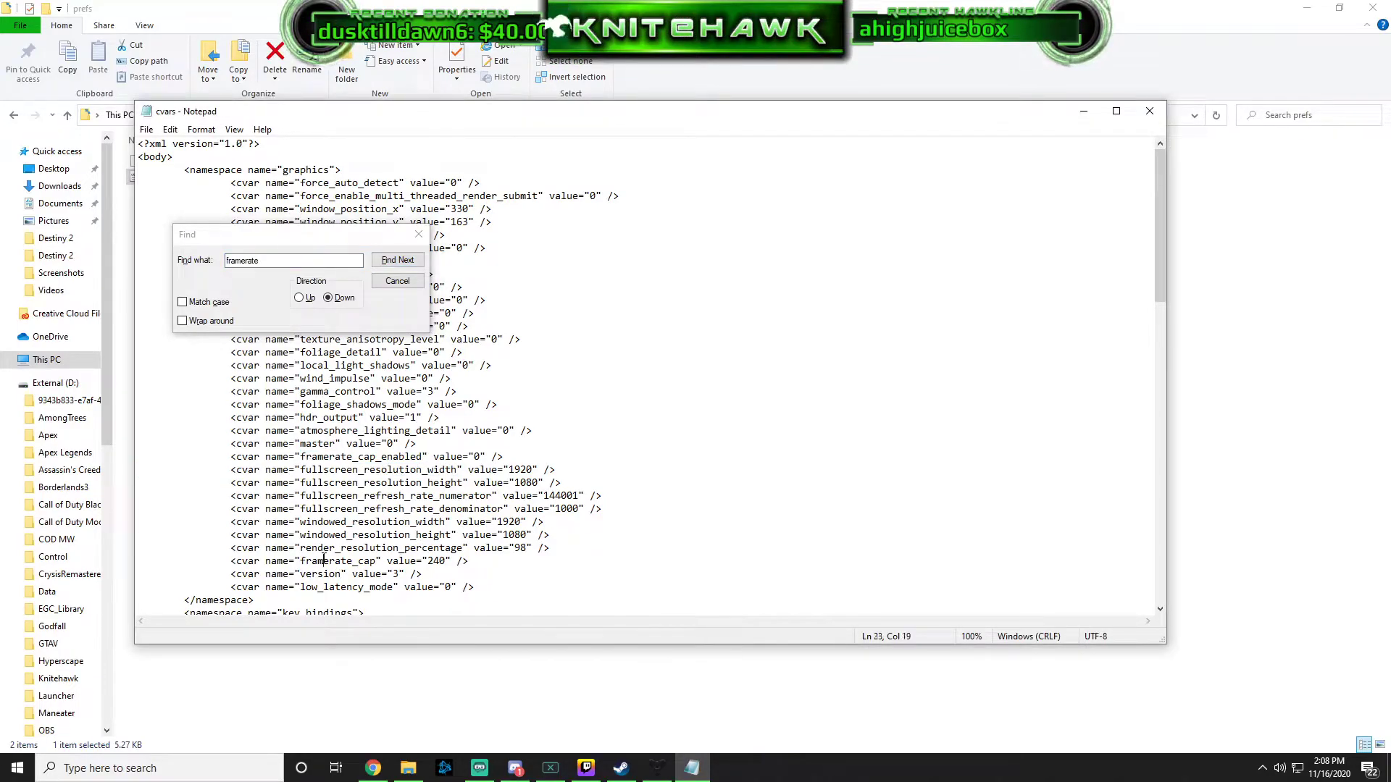